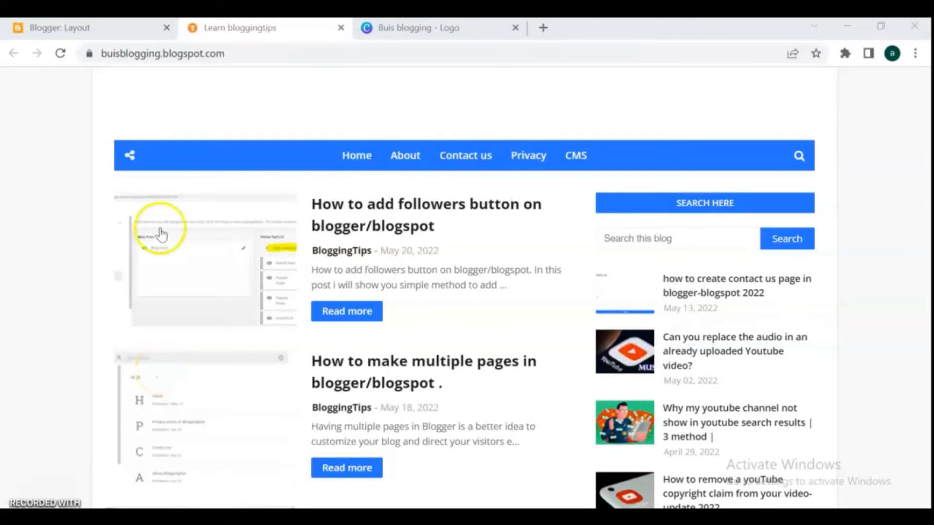
mouse_move(205, 113)
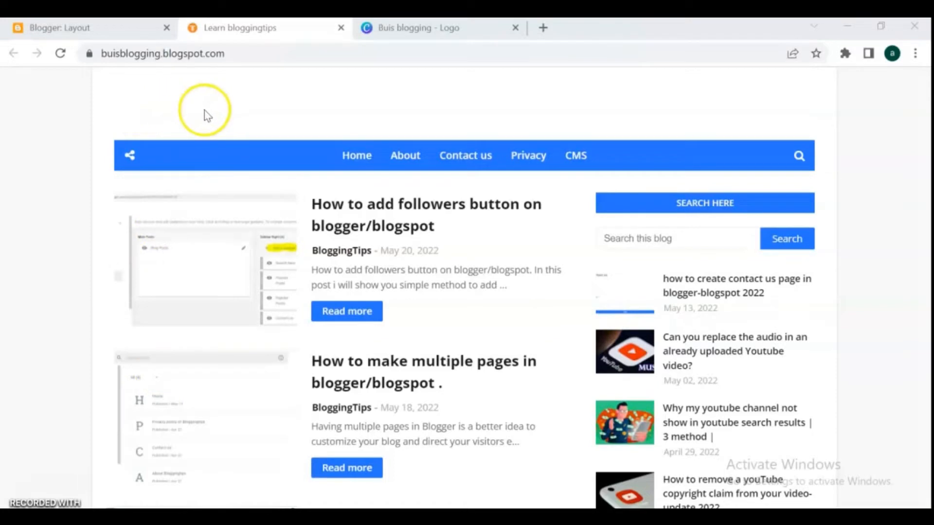
mouse_move(135, 43)
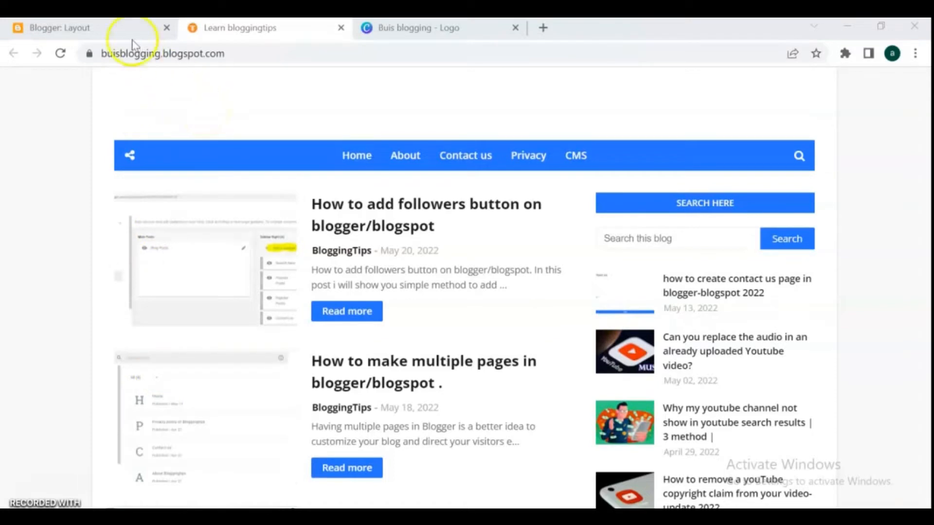
- Reach the Header Logo gadget's Configure Header settings from the blog's Layout page
left_click(54, 27)
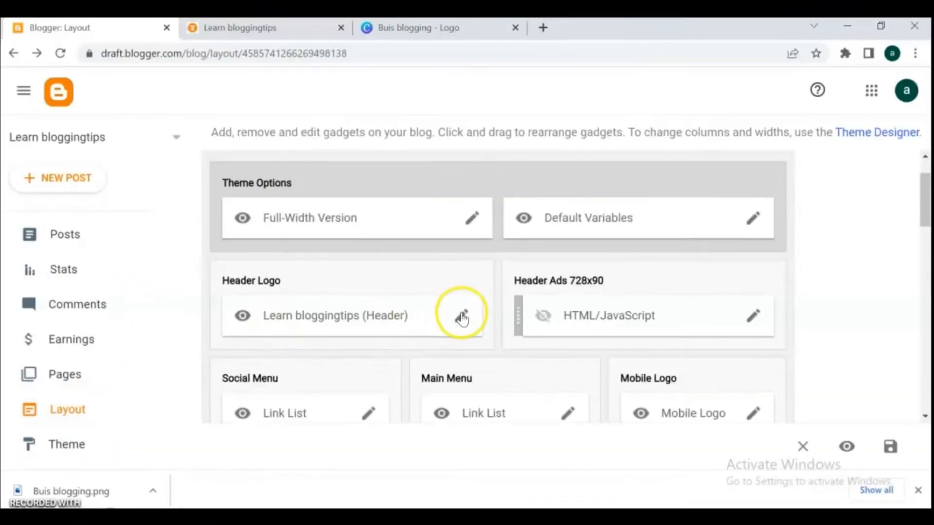
left_click(471, 316)
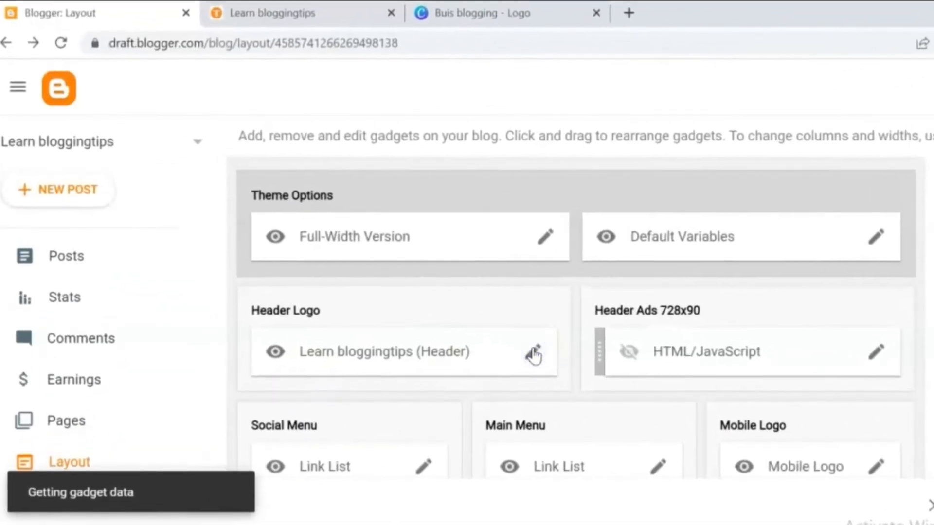
left_click(533, 352)
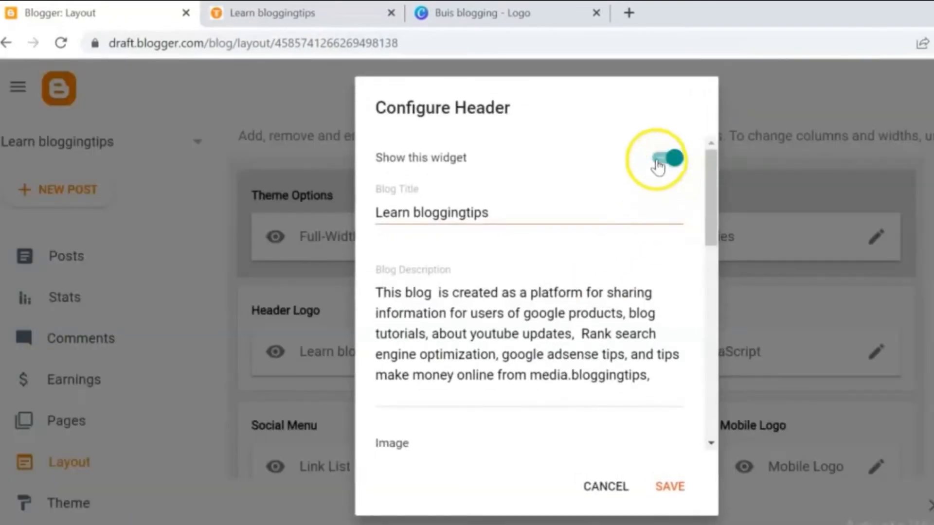
left_click(669, 159)
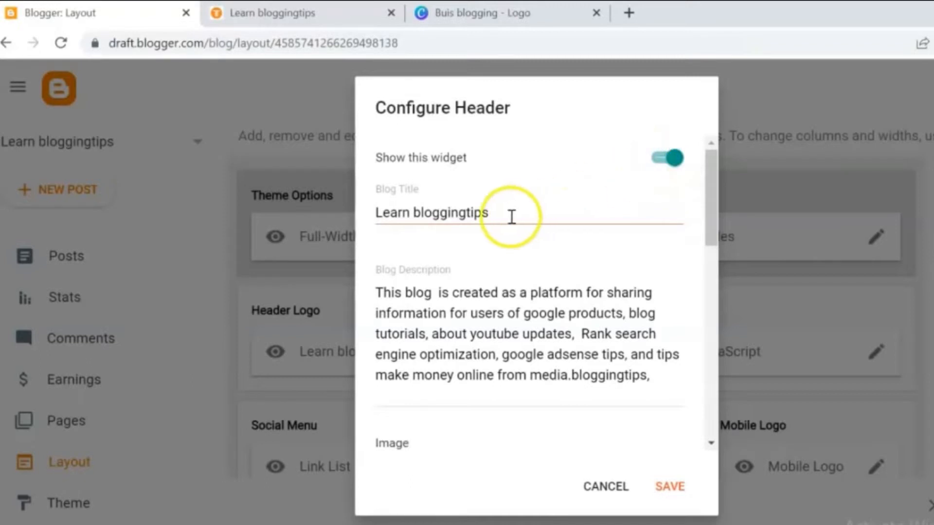
- Select the blog title and choose uploading the header image from the computer
triple_click(432, 212)
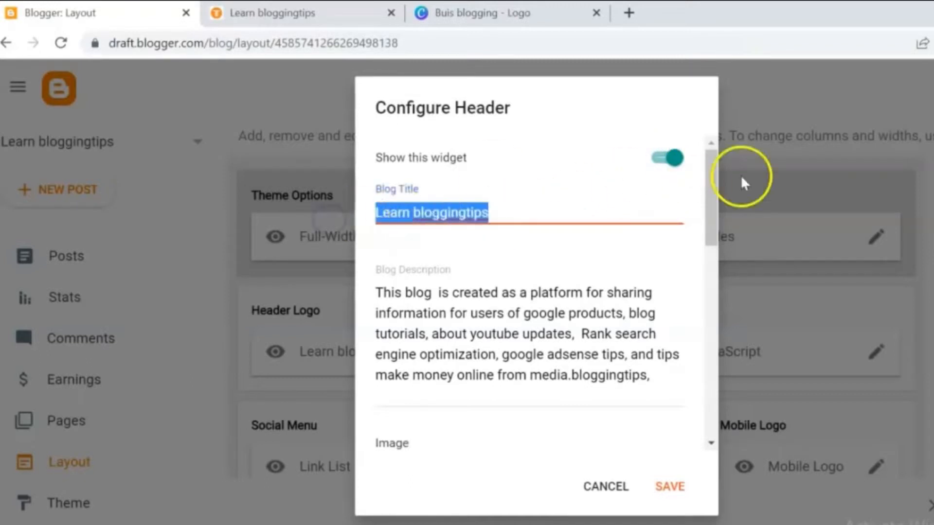
scroll("down", 3)
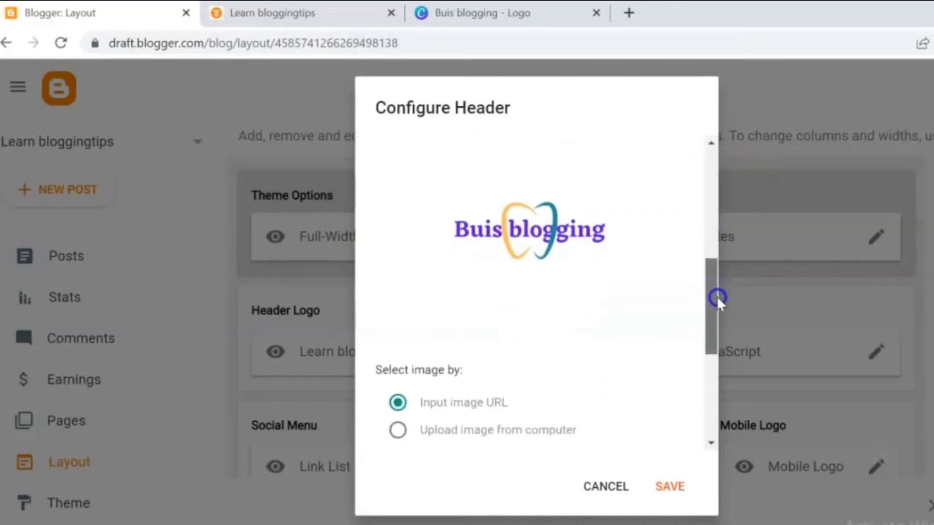
scroll("down", 3)
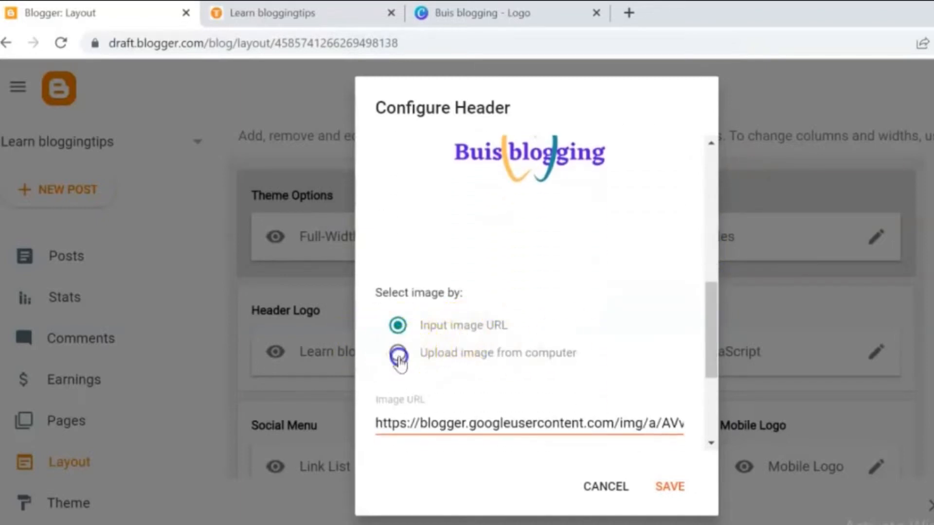
left_click(441, 27)
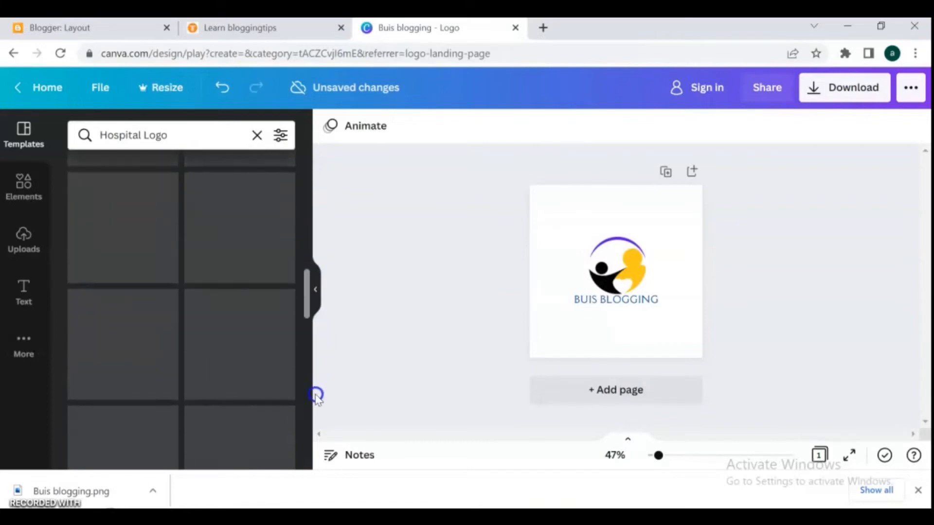
- Scroll through the Canva logo template results
scroll("down", 3)
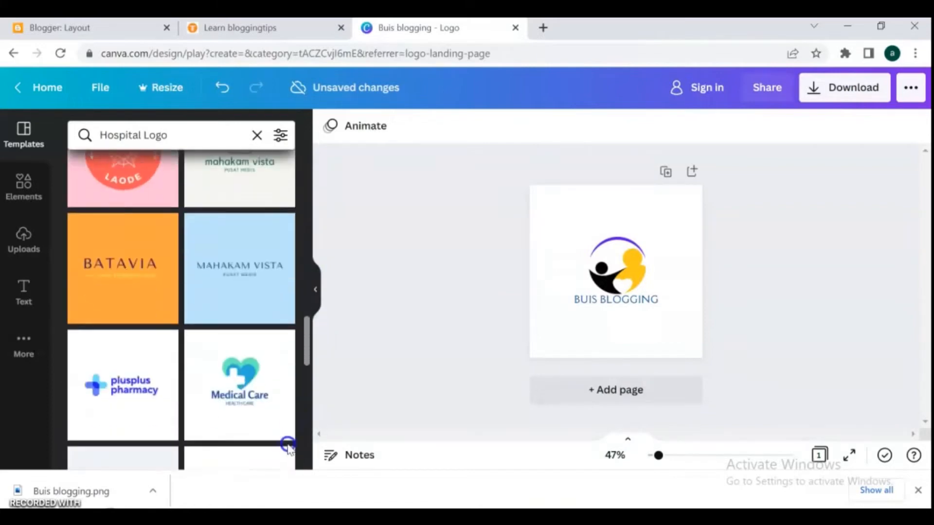
scroll("down", 3)
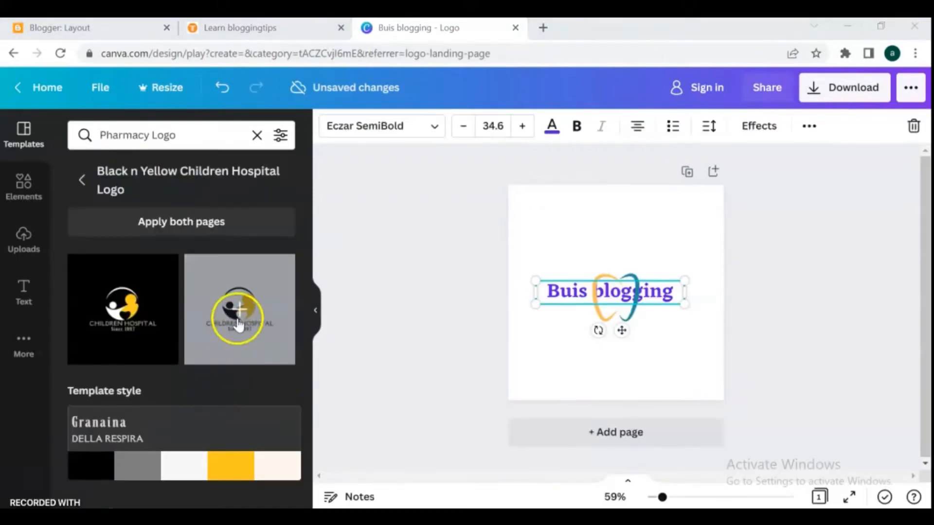
- Apply the children hospital logo design and adjust the BUIS BLOGGING text colour and size
left_click(239, 309)
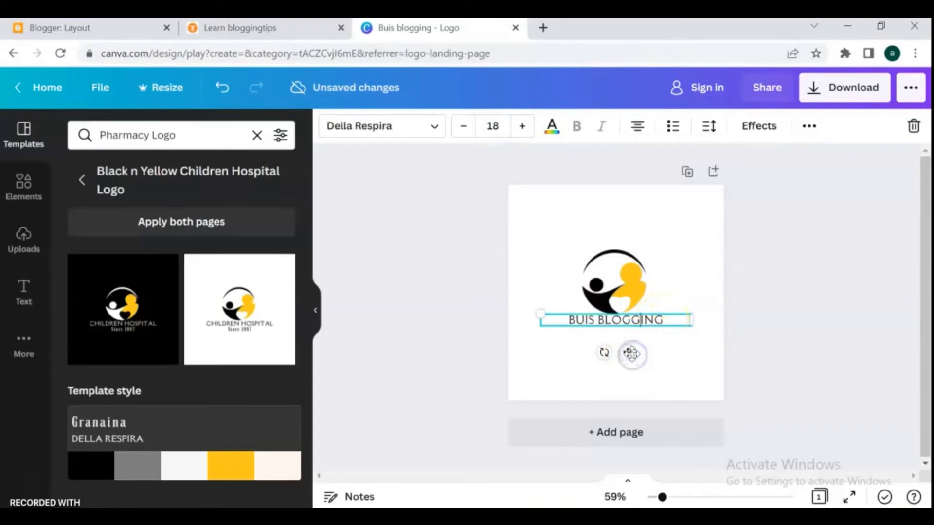
left_click(614, 283)
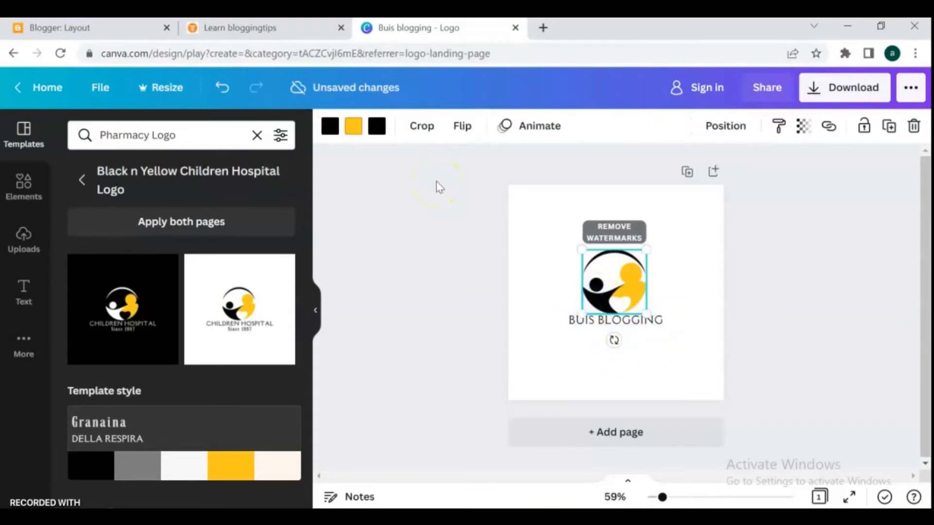
left_click(616, 320)
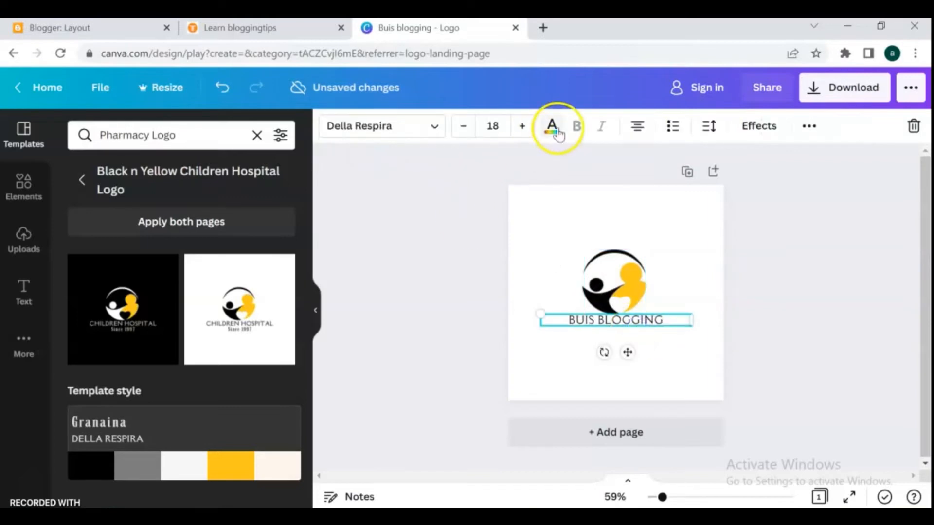
left_click(552, 125)
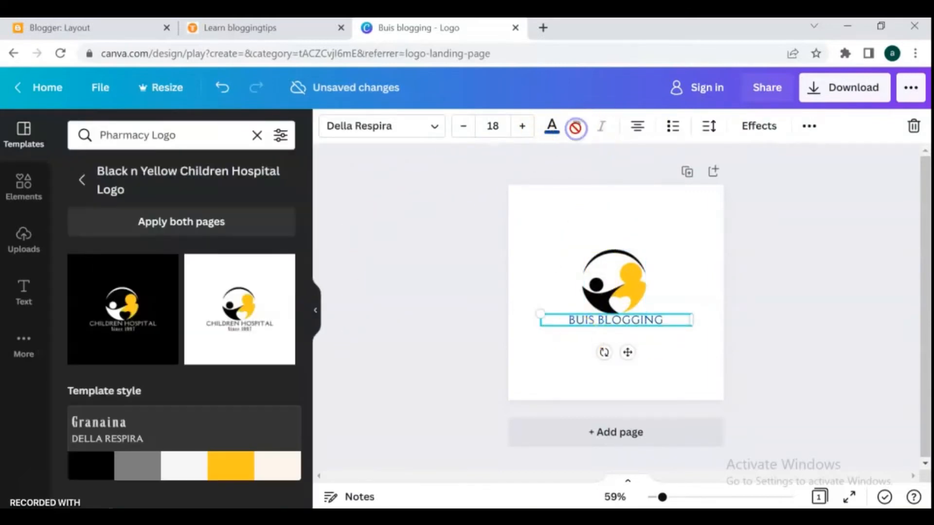
left_click(522, 125)
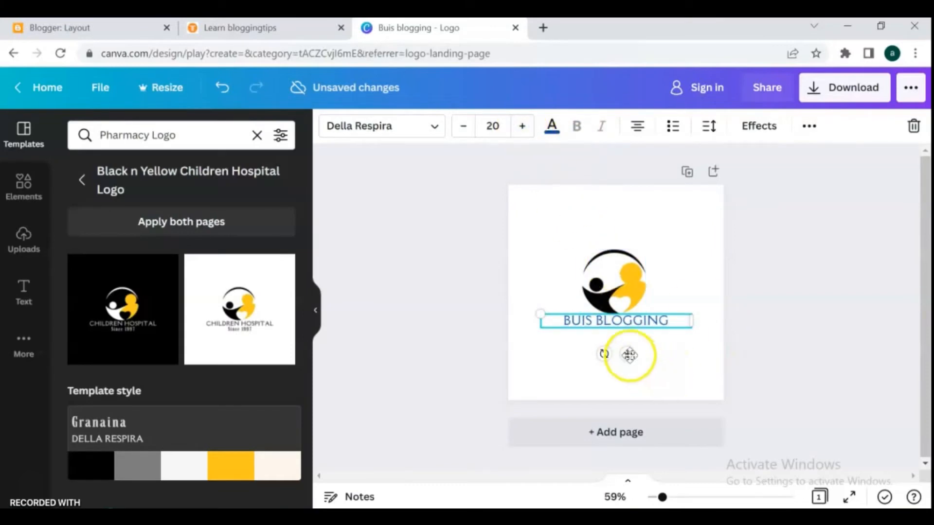
left_click(739, 379)
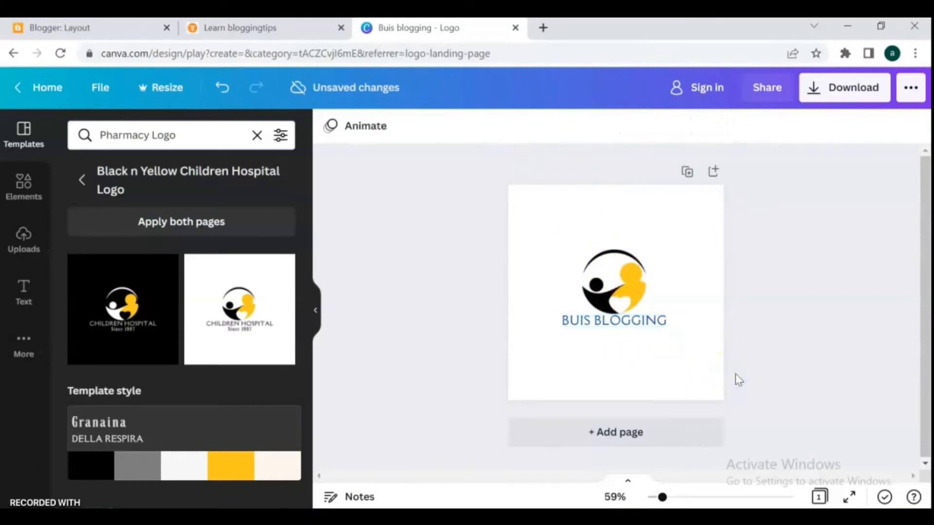
- Recolour the arc above the logo's figures purple and clear the selection
left_click(613, 286)
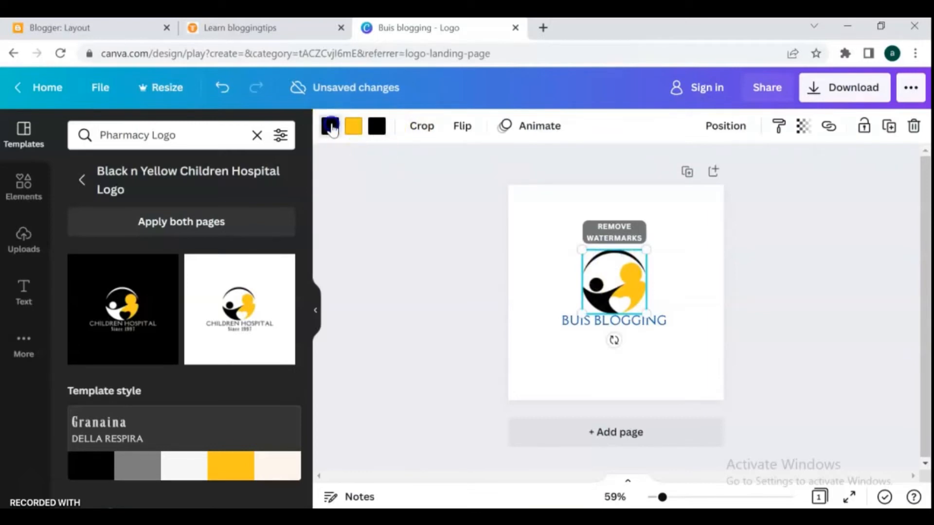
left_click(330, 126)
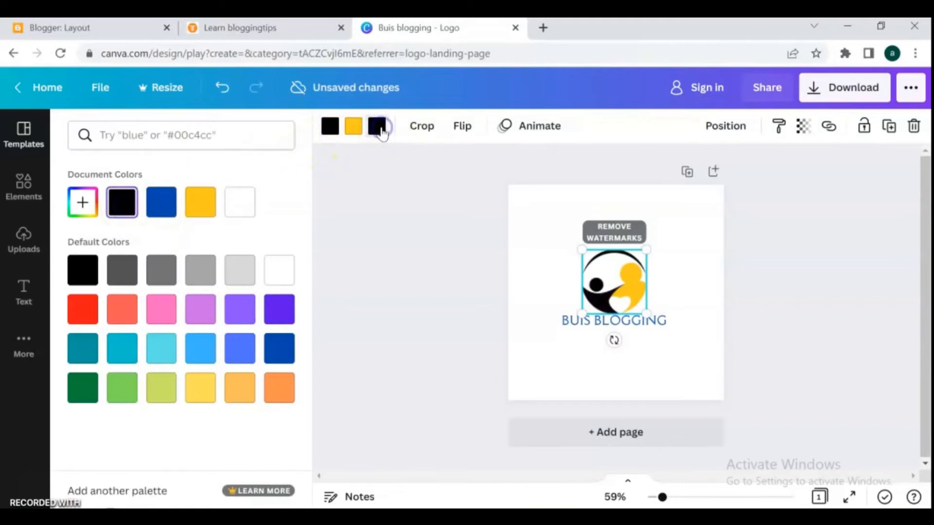
left_click(278, 310)
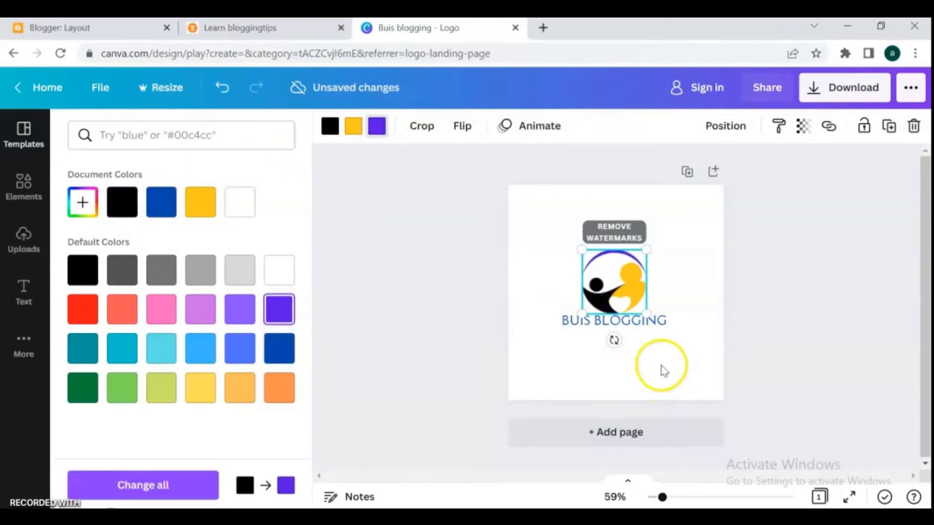
left_click(613, 320)
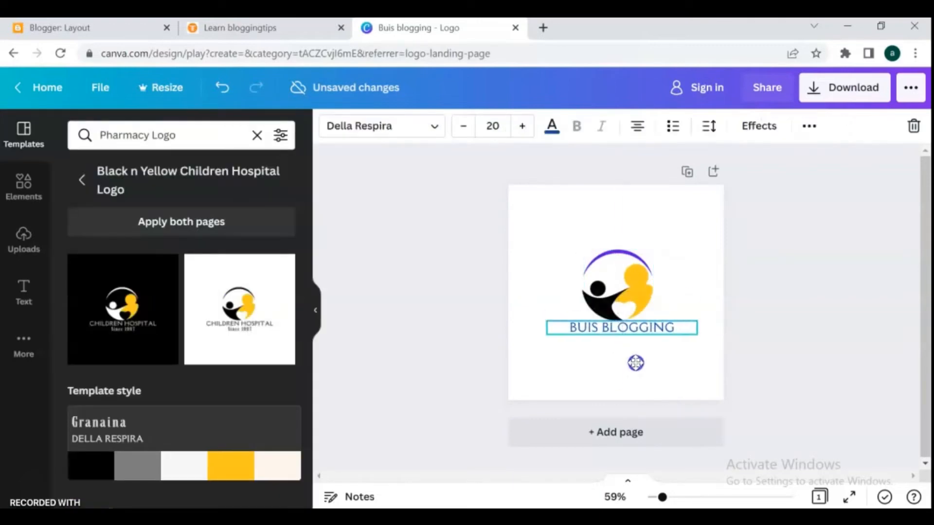
left_click(652, 358)
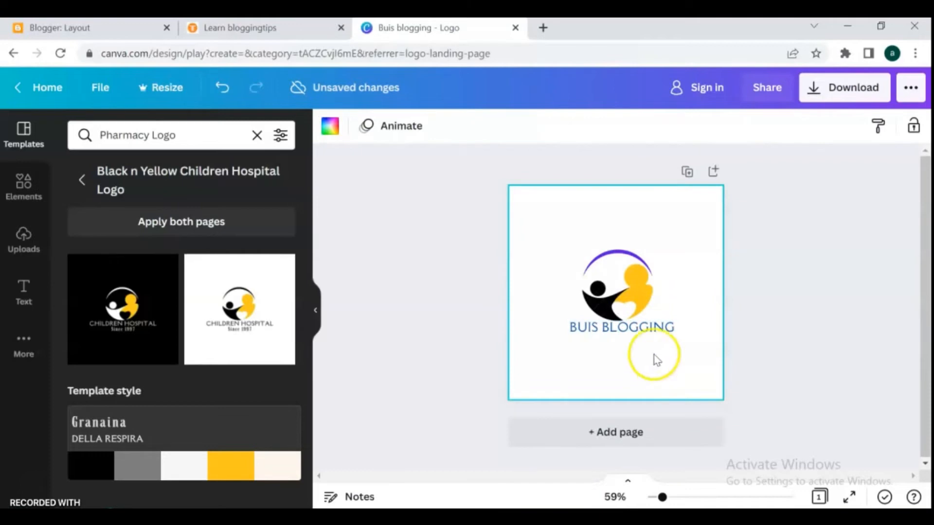
left_click(769, 298)
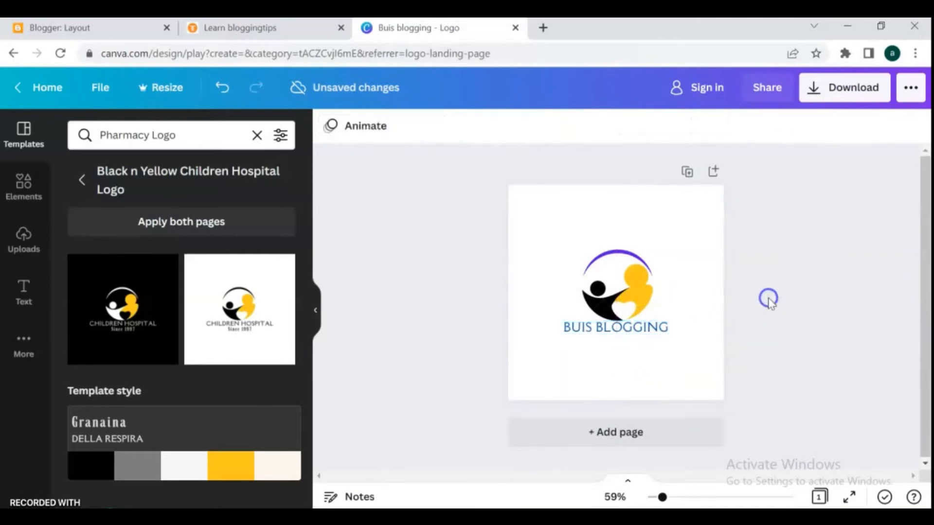
- Download the finished BUIS BLOGGING logo as a PNG image
left_click(844, 87)
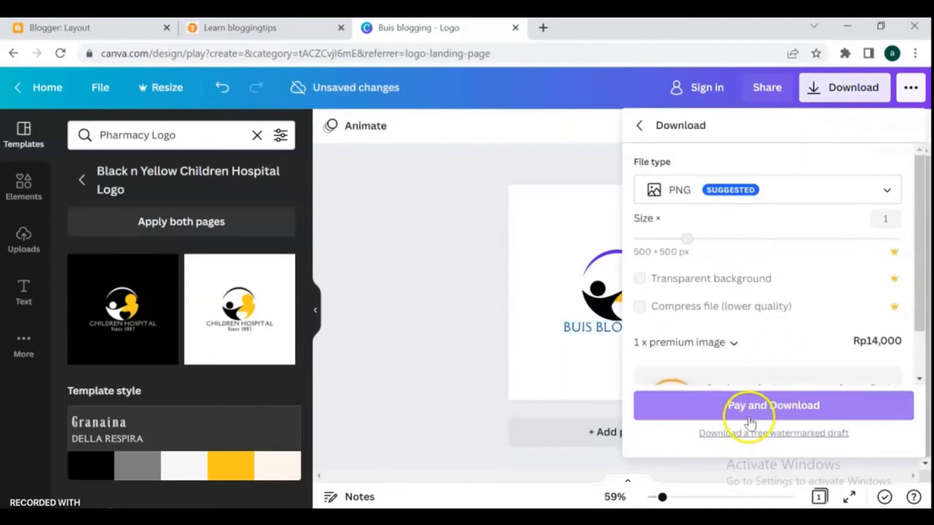
left_click(773, 406)
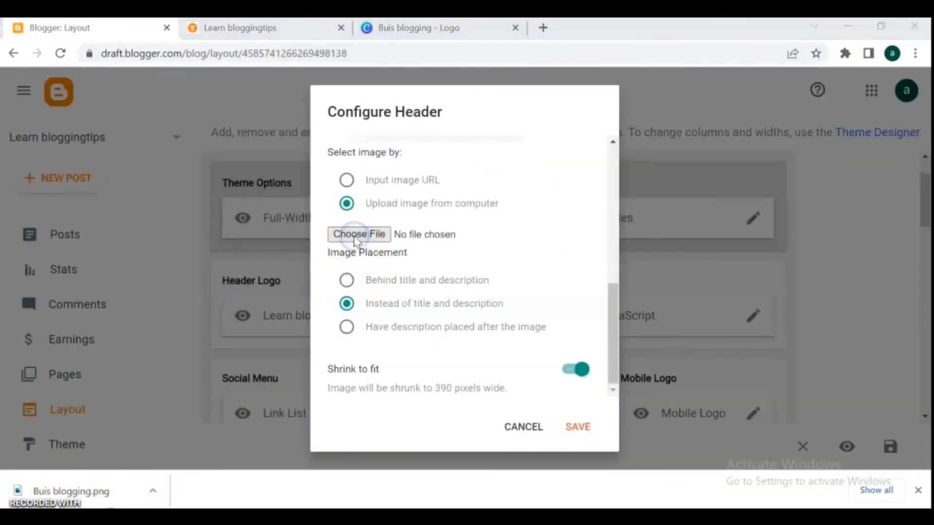
- Upload Buis blogging.png as the header shown instead of title and description, and save
left_click(359, 234)
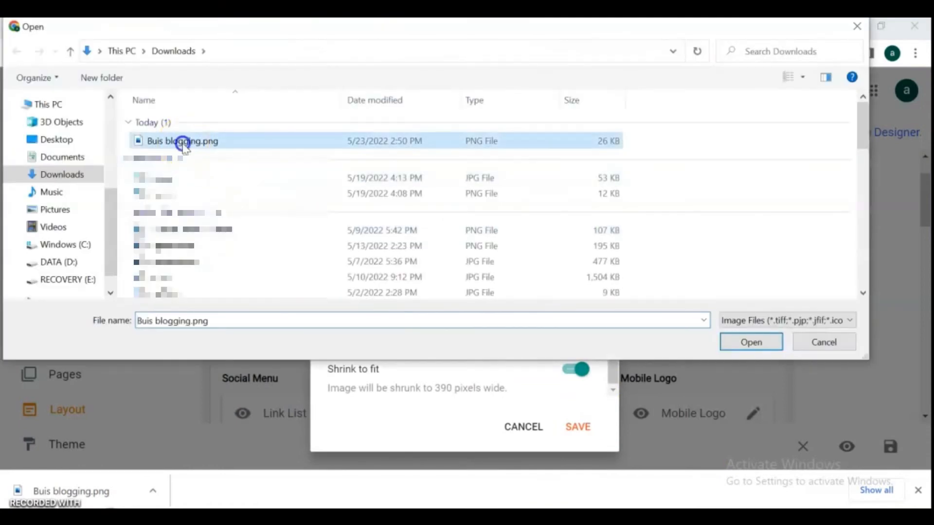
left_click(750, 342)
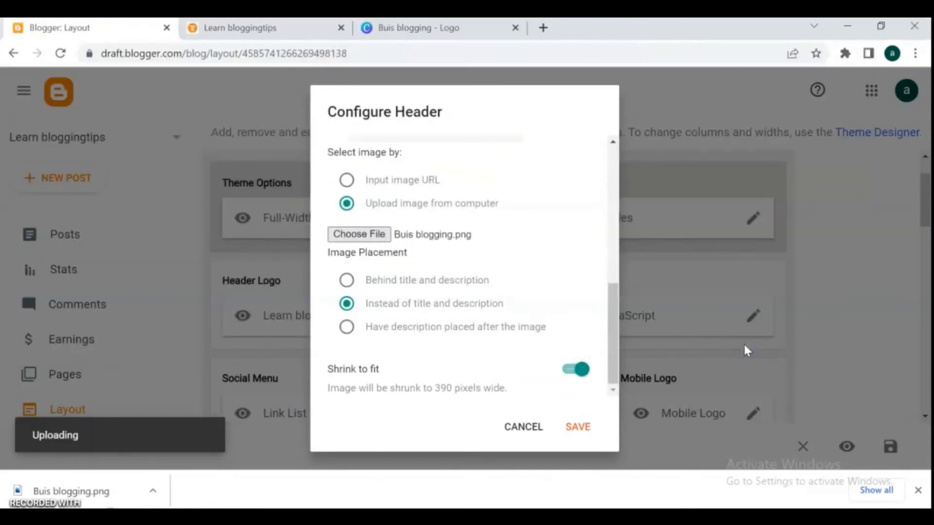
mouse_move(628, 315)
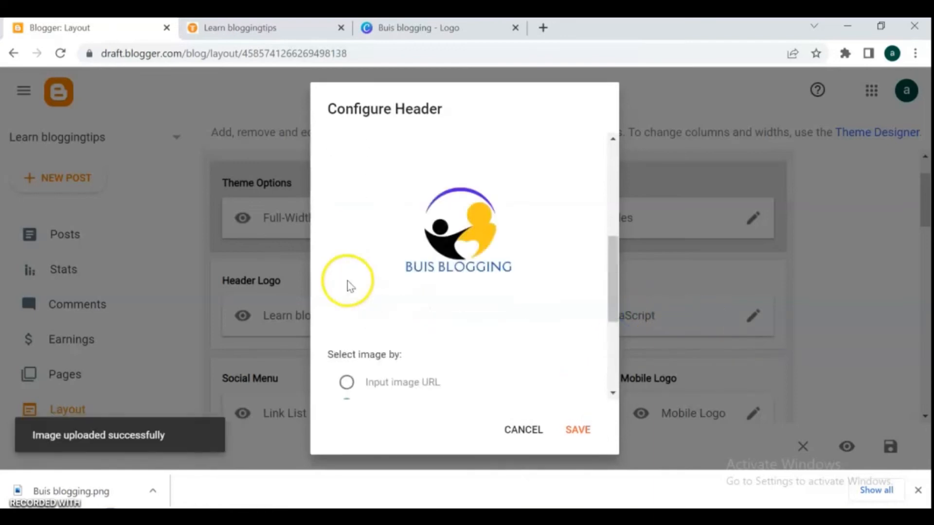
scroll("down", 3)
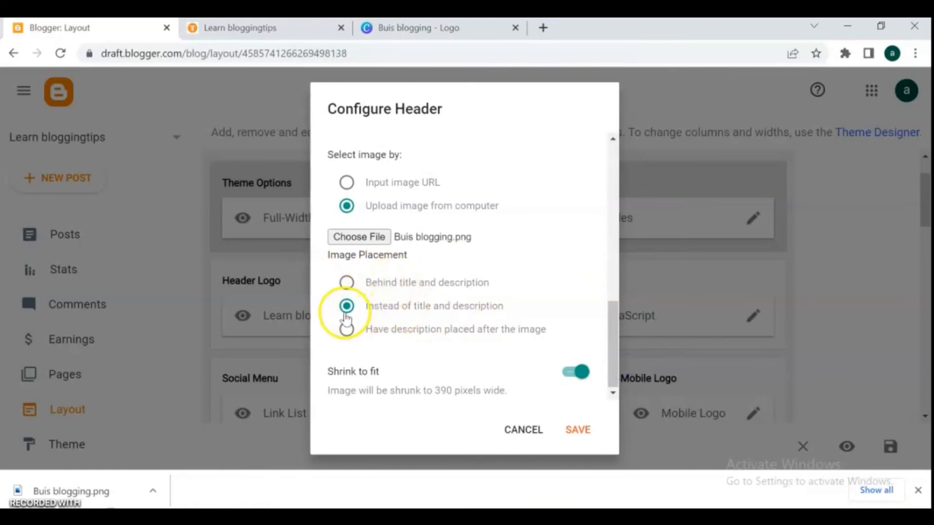
left_click(577, 429)
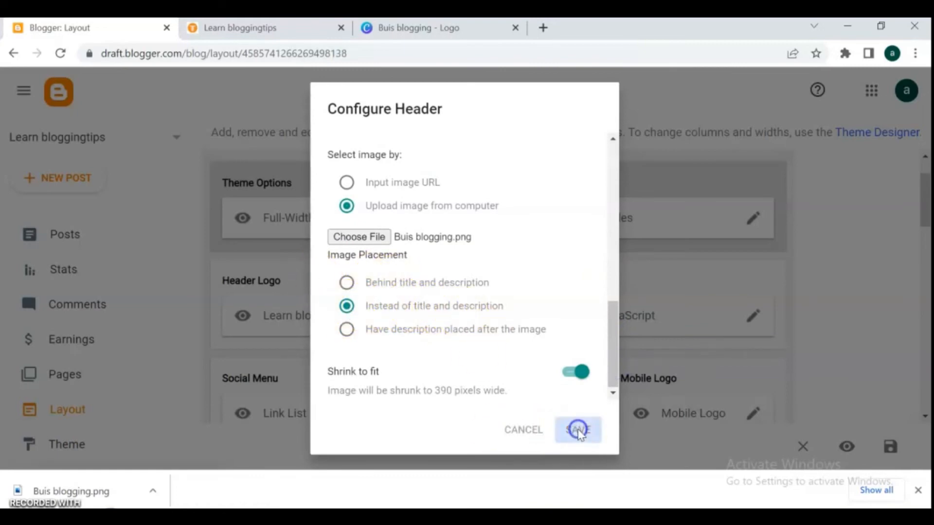
left_click(577, 429)
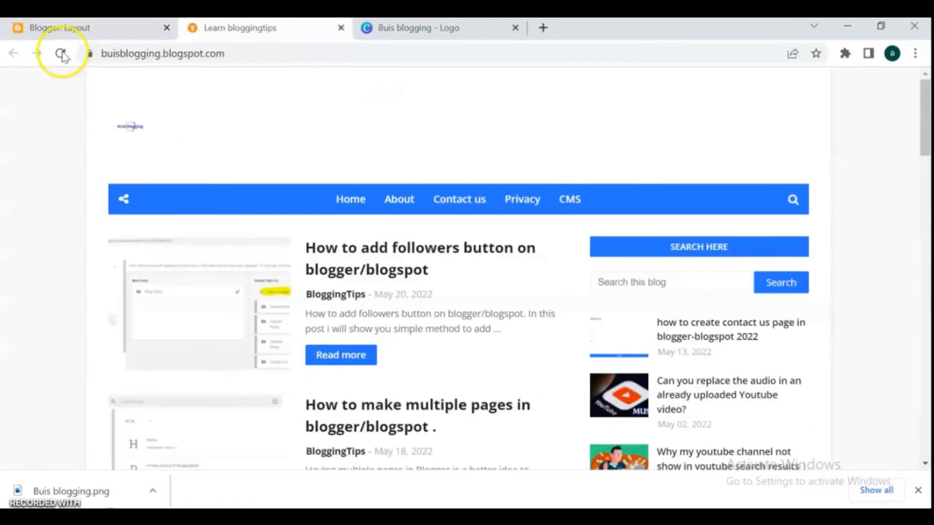
- Reload the live blog and check the new logo in the header
left_click(61, 53)
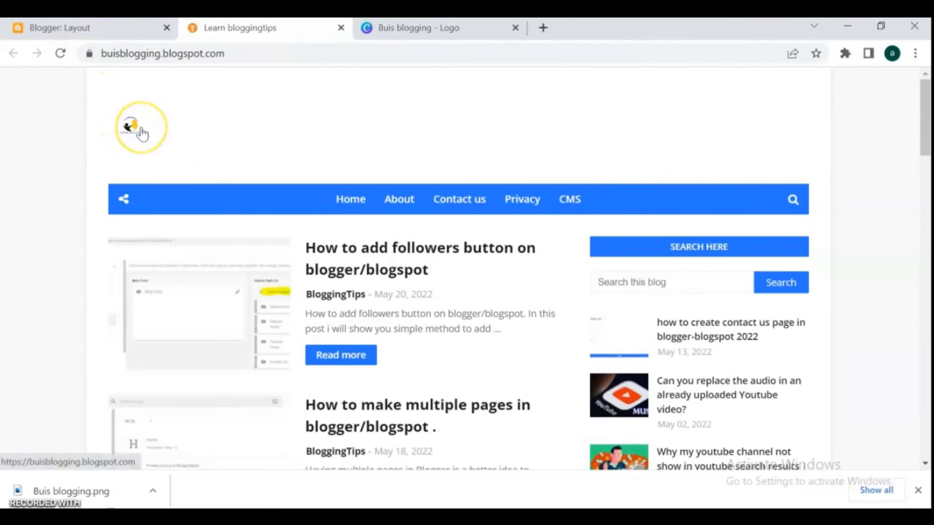
left_click(133, 127)
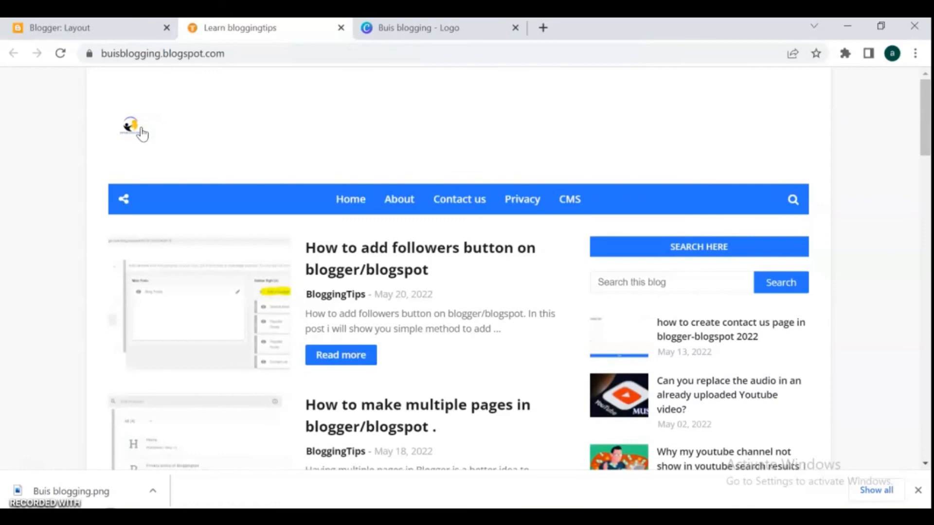
mouse_move(351, 99)
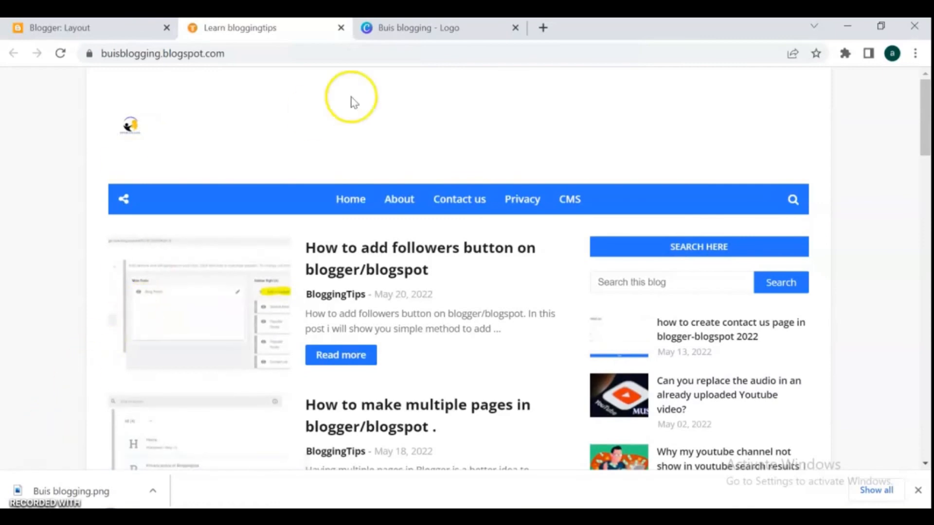